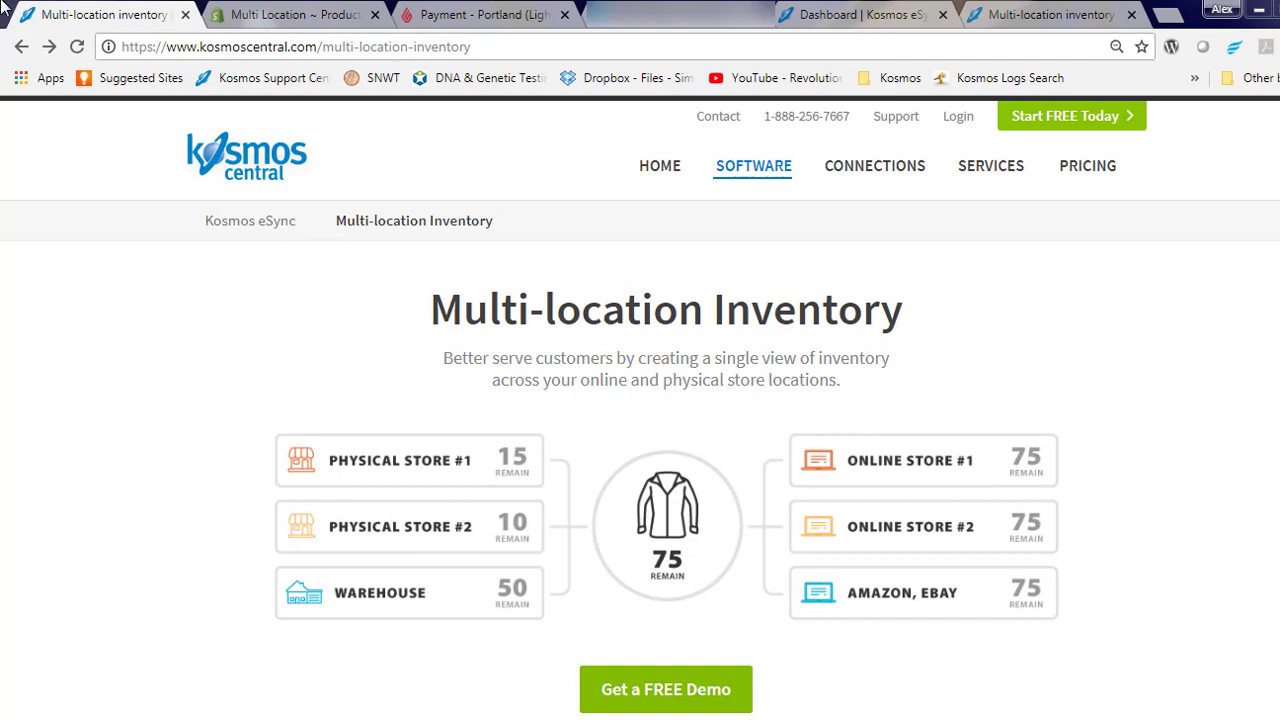
Step: View the Shopify soccer ball's starting stock: Portland 20, Seattle 16, New York 35
{"action": "left_click", "coordinate": [300, 17]}
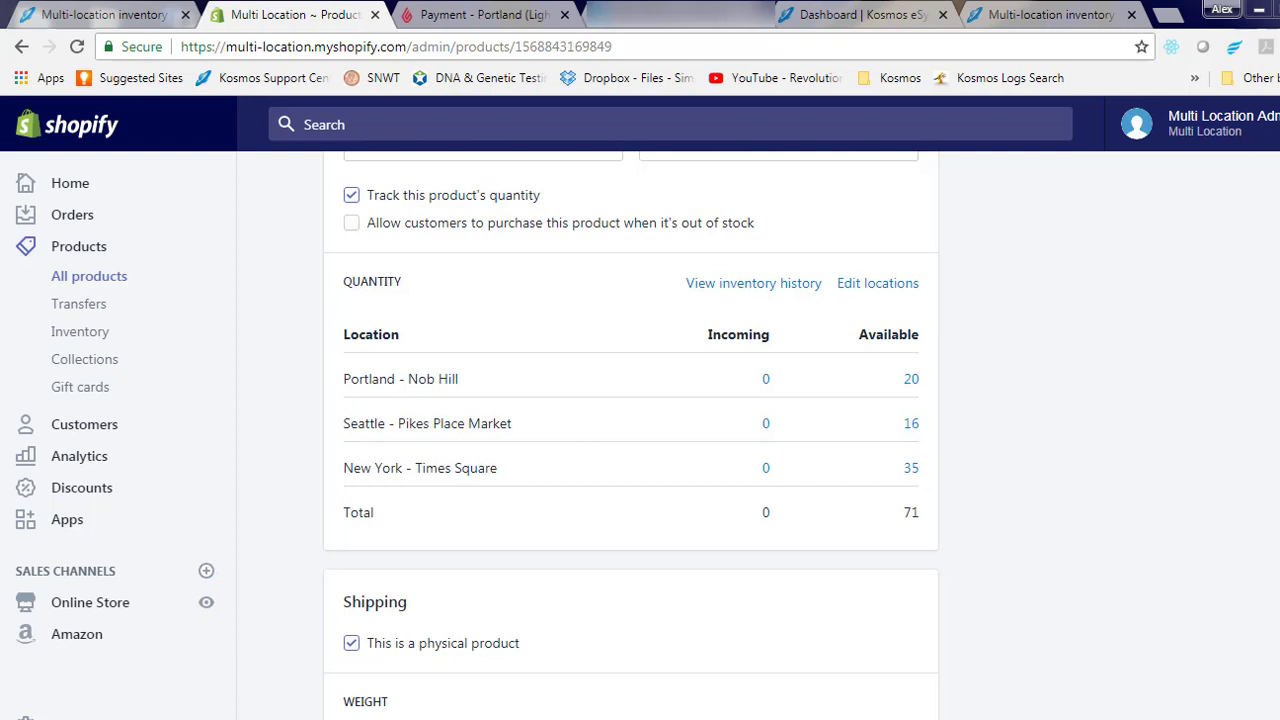
Step: Sell one Adidas miCoach Smart Soccer Ball at the Portland register for $480.63 cash
{"action": "left_click", "coordinate": [493, 16]}
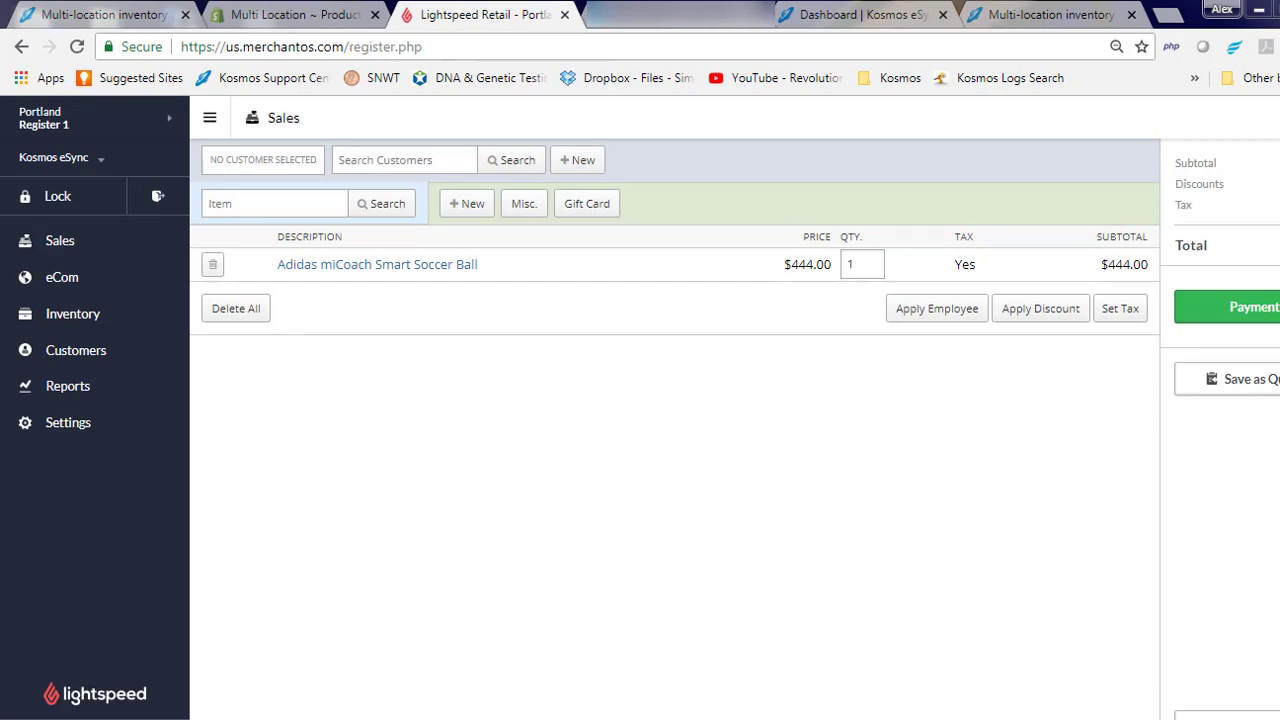
{"action": "mouse_move", "coordinate": [1256, 316]}
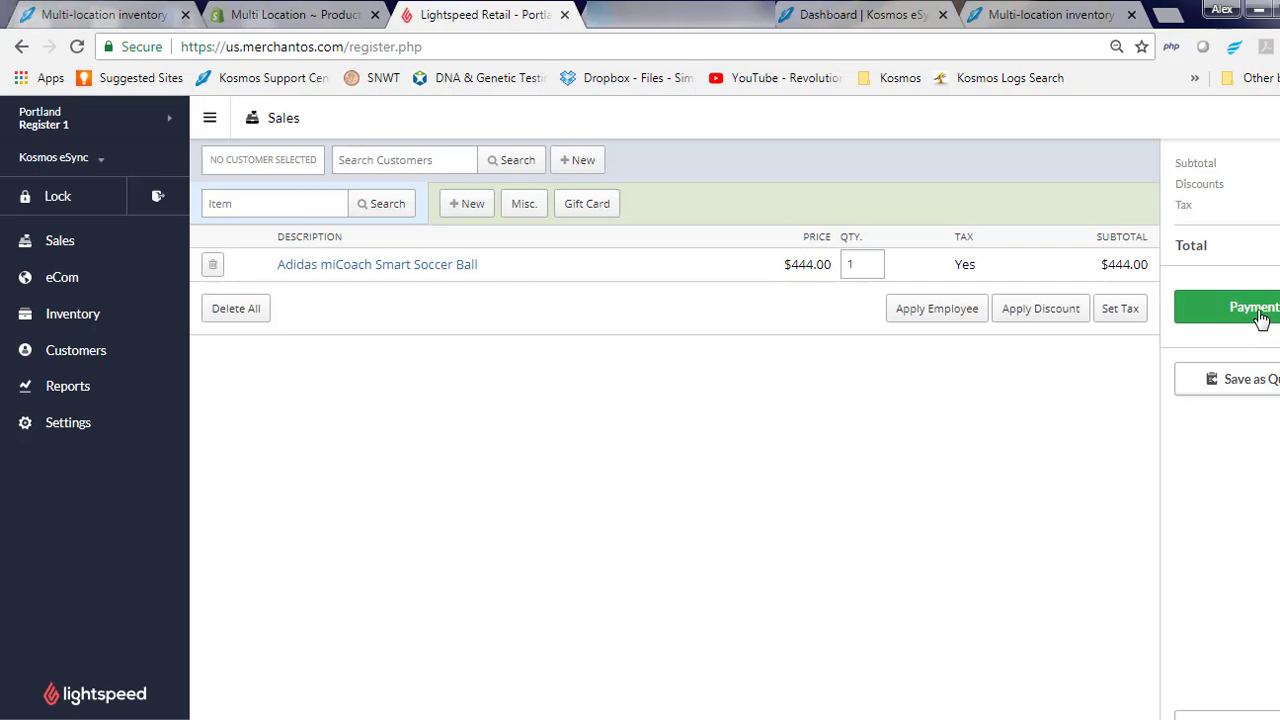
{"action": "left_click", "coordinate": [1256, 307]}
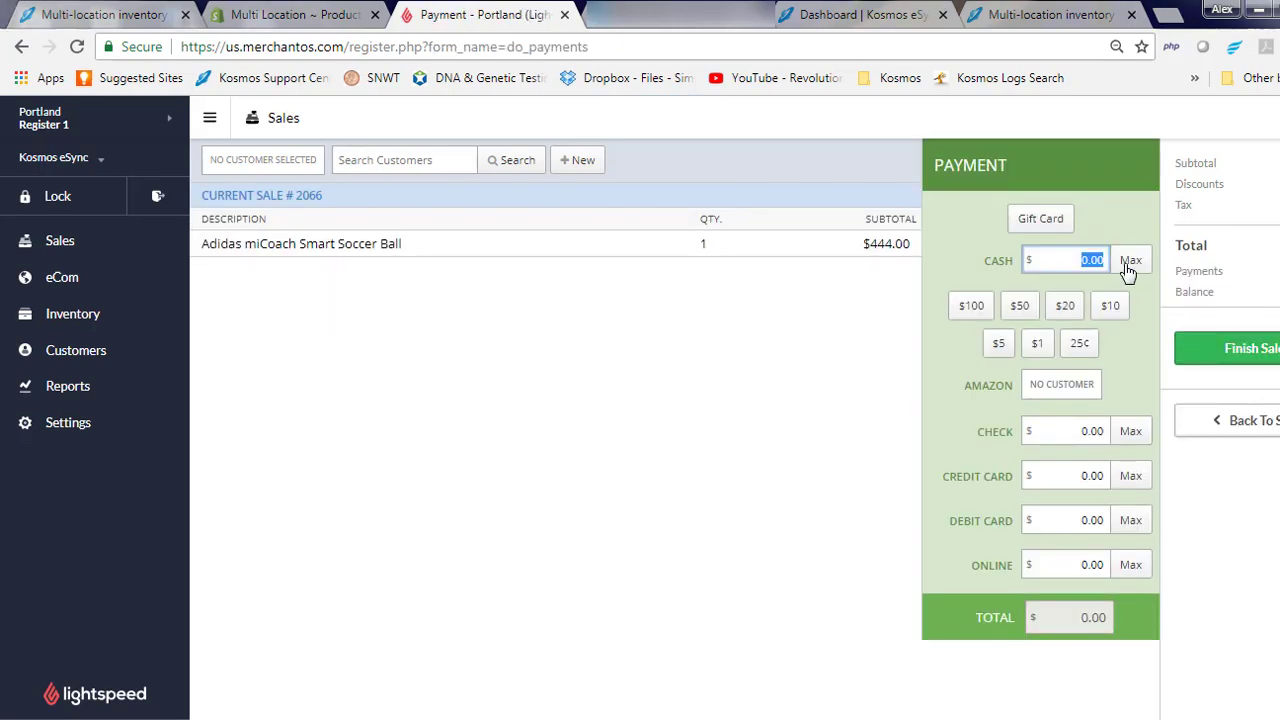
{"action": "left_click", "coordinate": [1130, 260]}
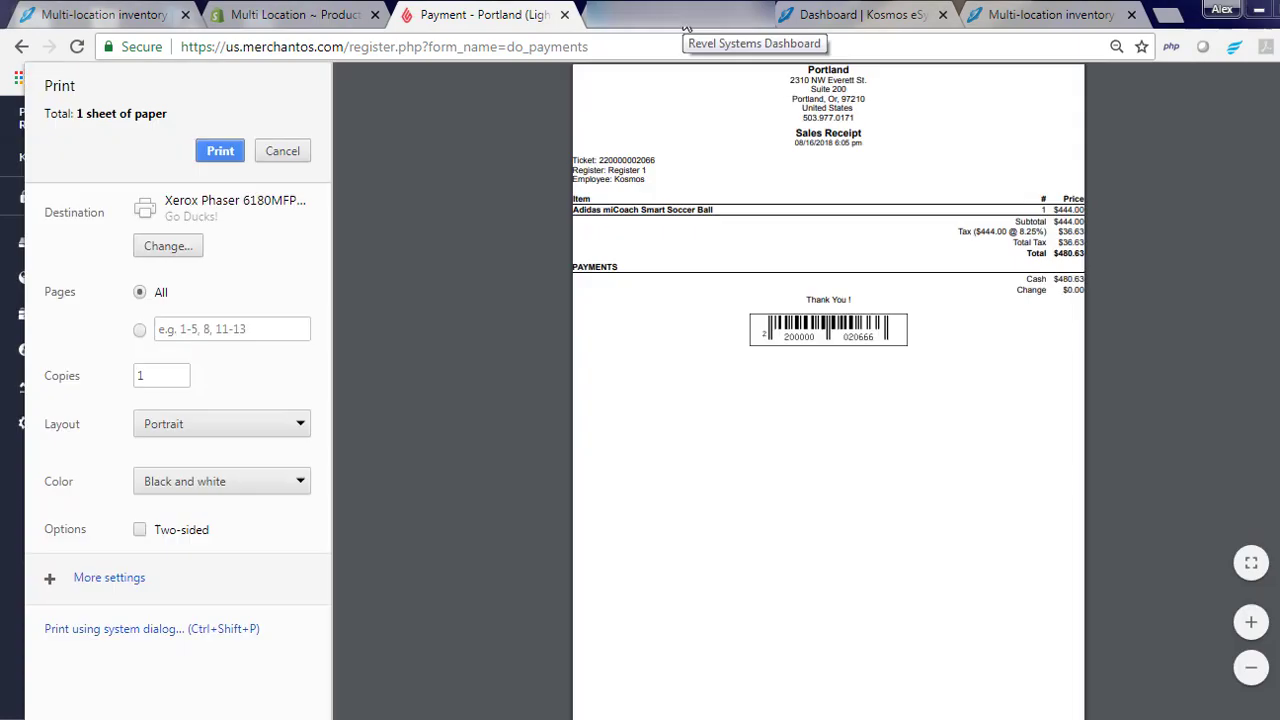
{"action": "left_click", "coordinate": [860, 15]}
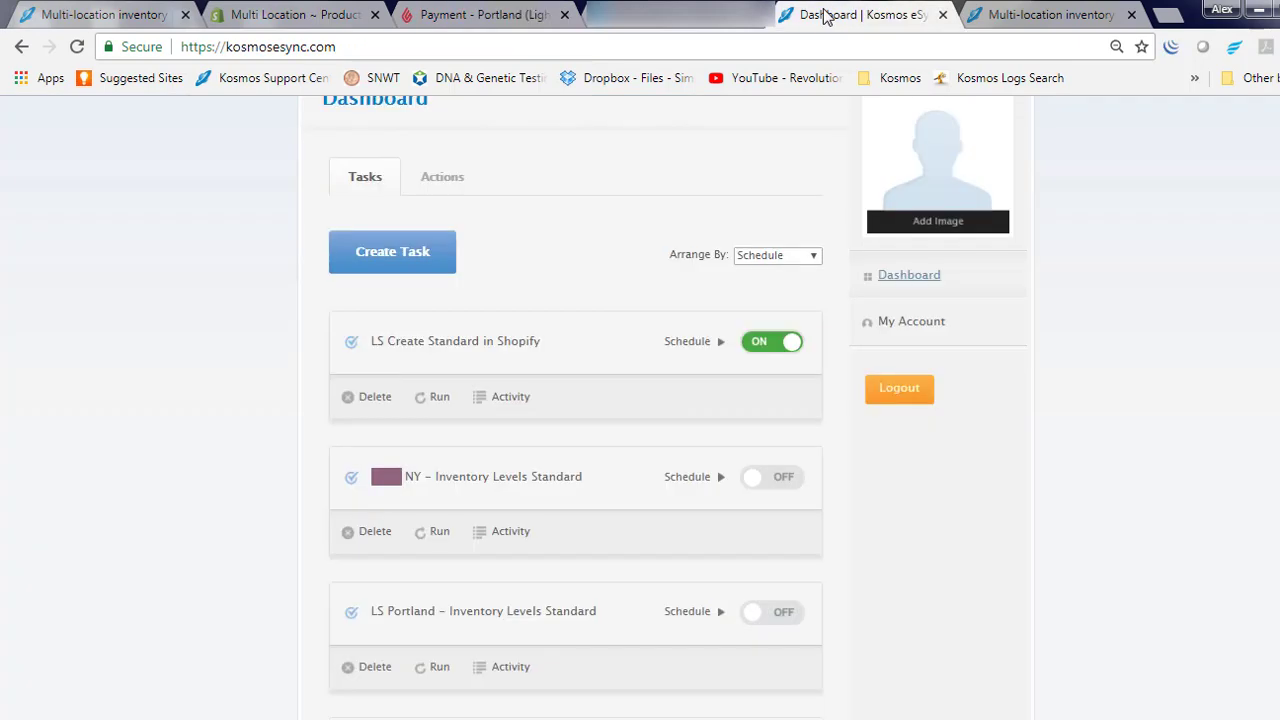
{"action": "left_click", "coordinate": [687, 341]}
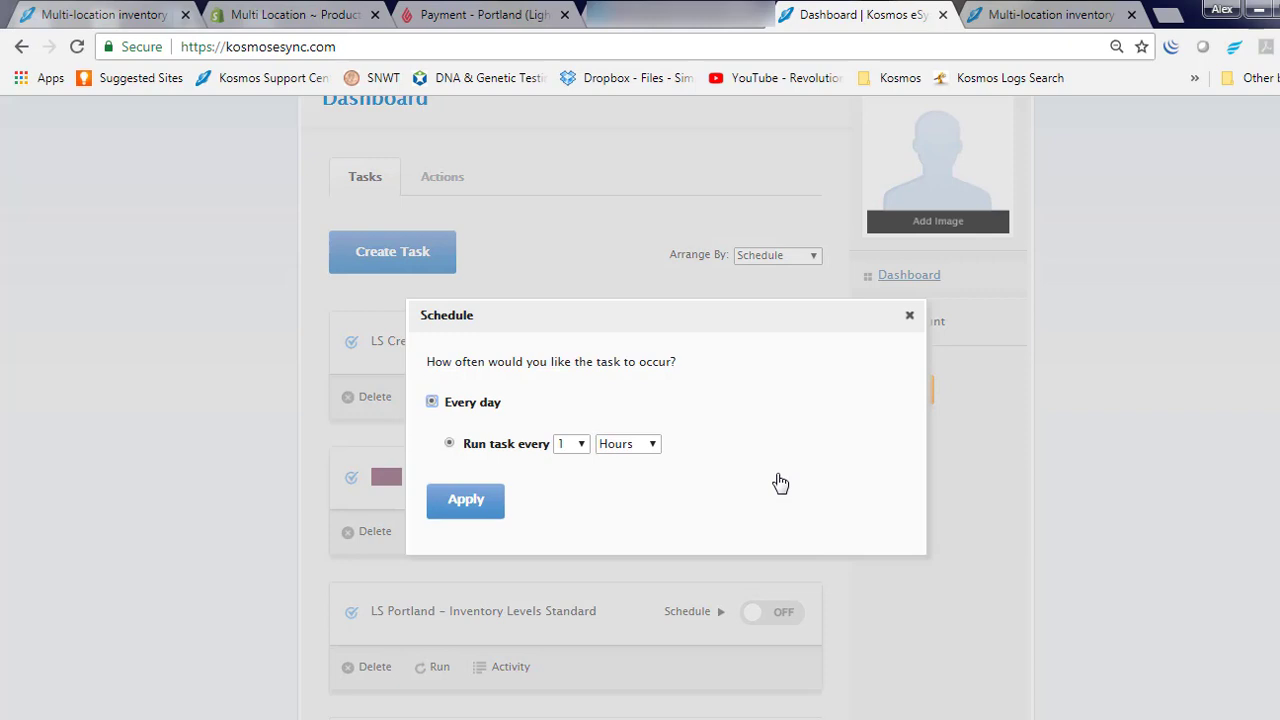
{"action": "mouse_move", "coordinate": [907, 318]}
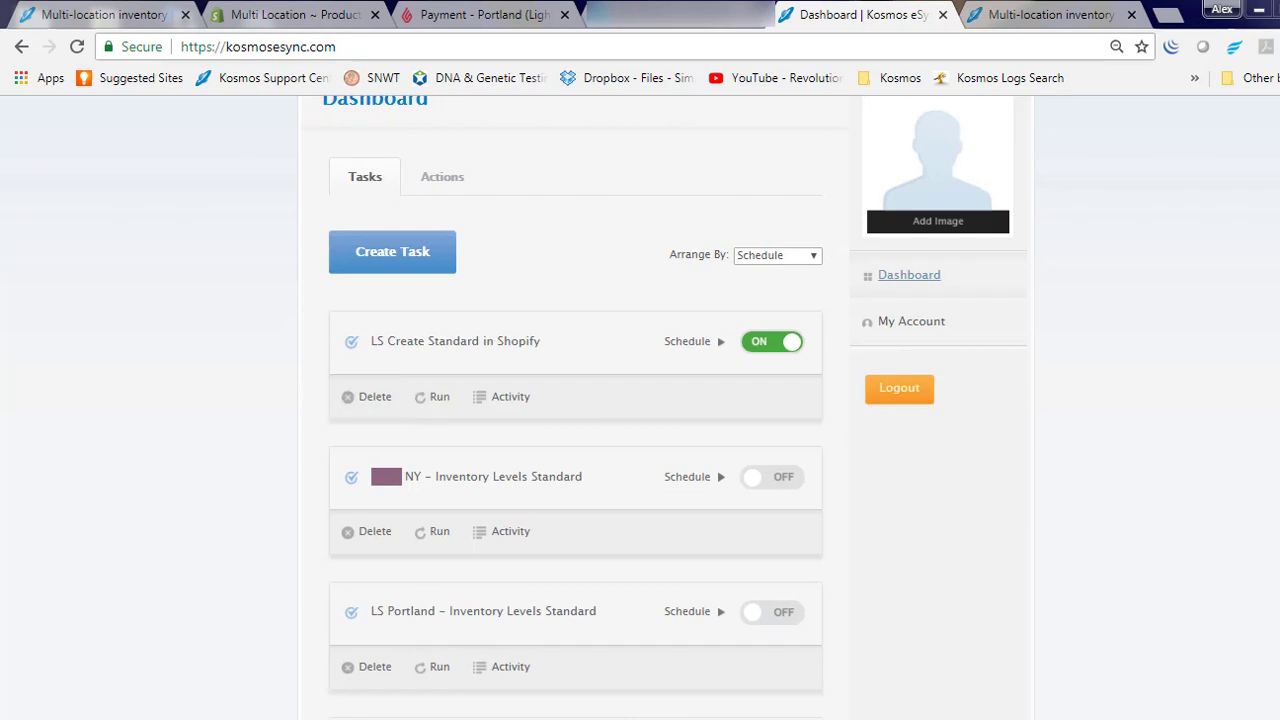
Step: Run the LS Portland and NY Inventory Levels Standard tasks, closing each progress popup
{"action": "left_click", "coordinate": [440, 667]}
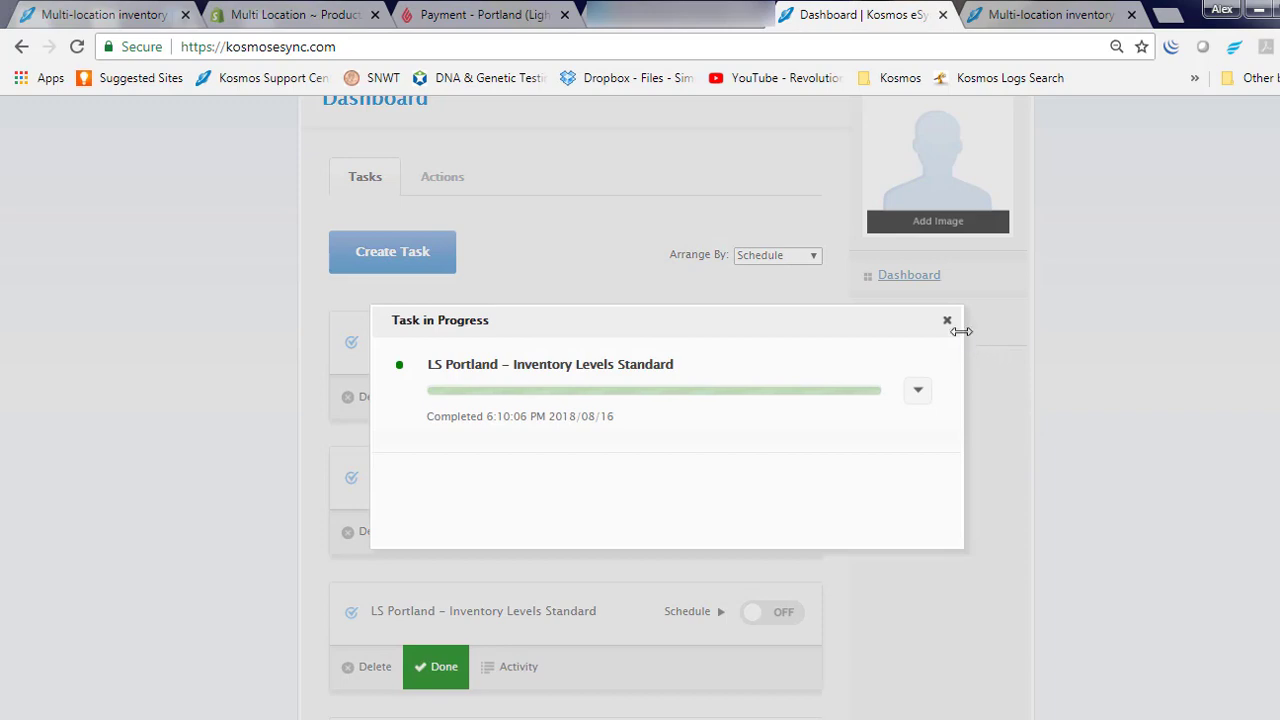
{"action": "left_click", "coordinate": [947, 320]}
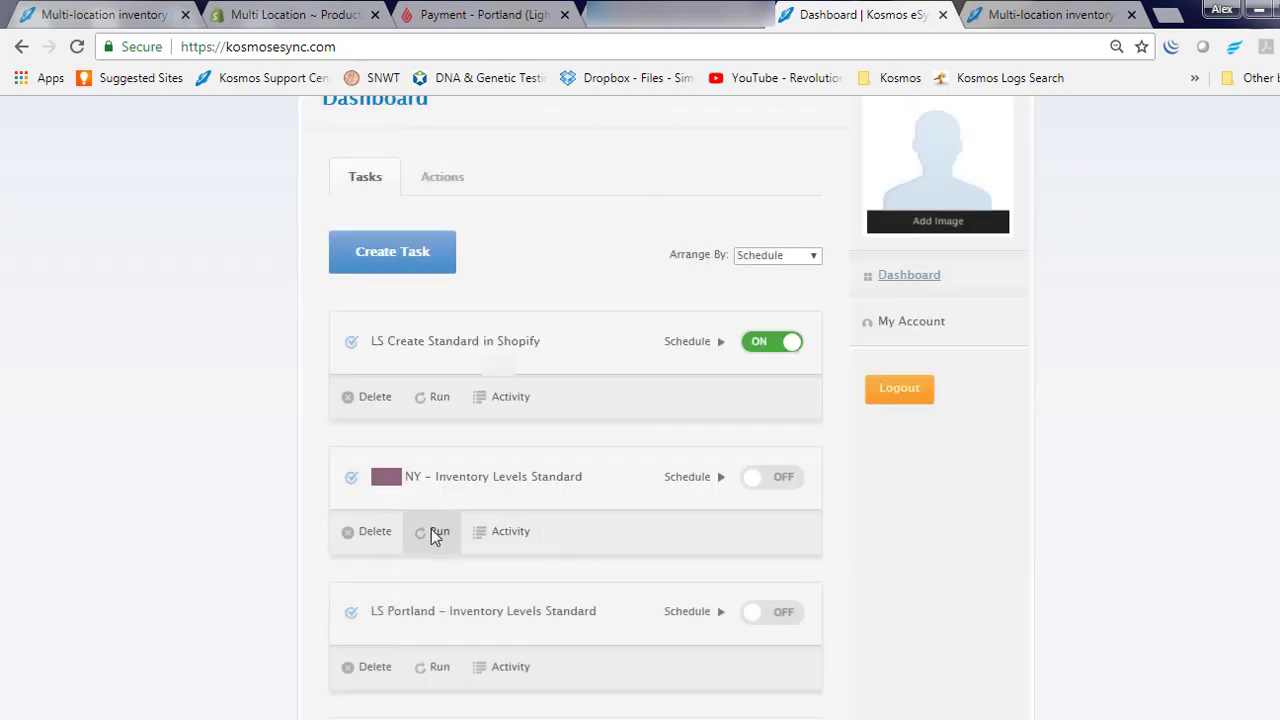
{"action": "left_click", "coordinate": [434, 532]}
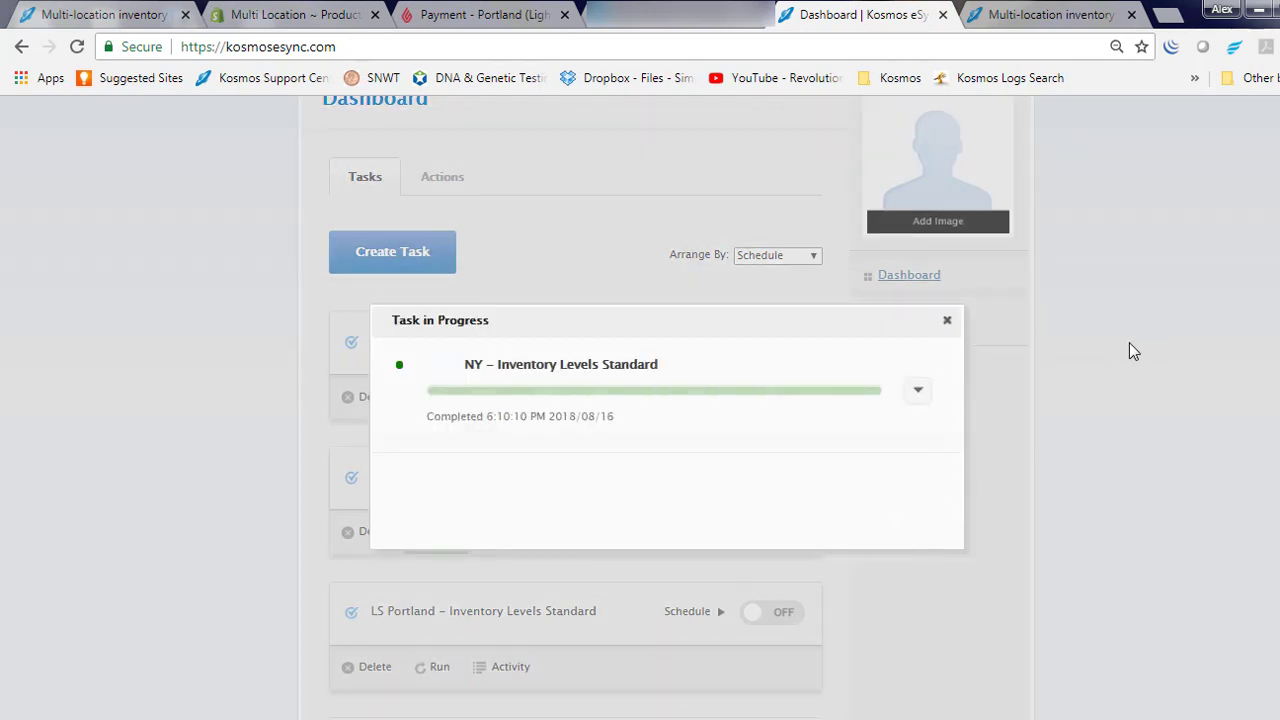
{"action": "left_click", "coordinate": [947, 320]}
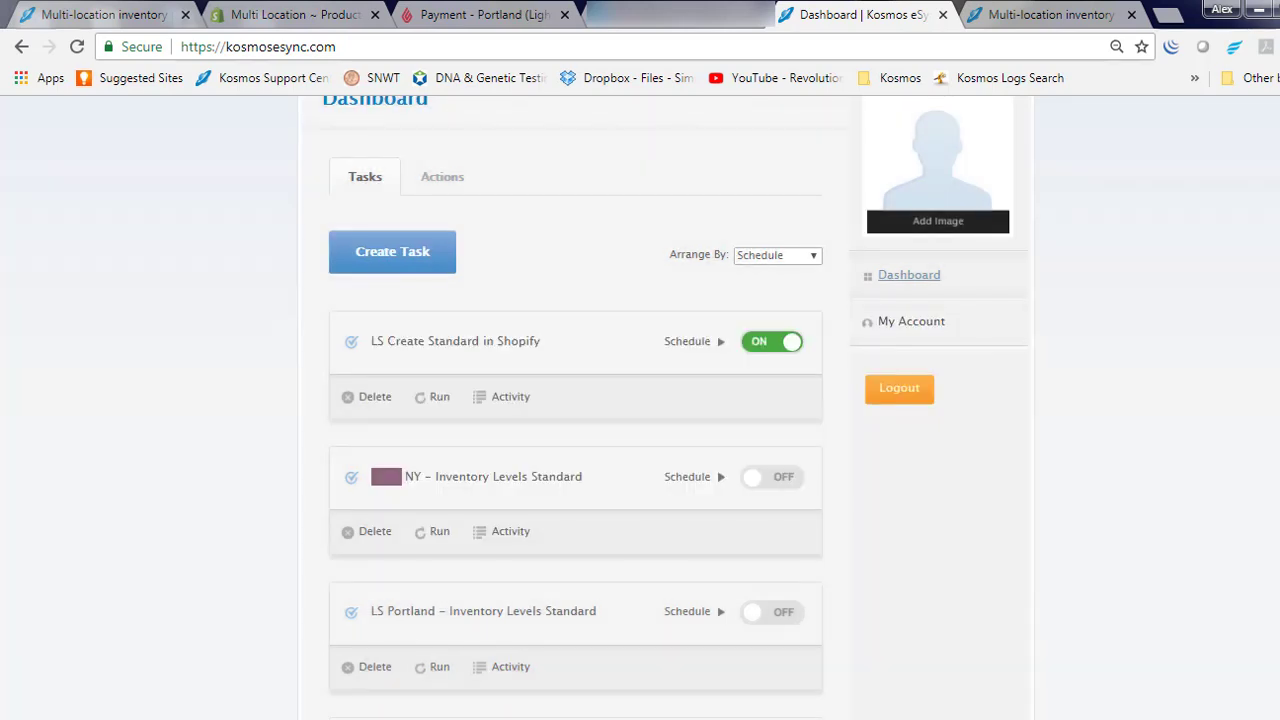
{"action": "mouse_move", "coordinate": [624, 160]}
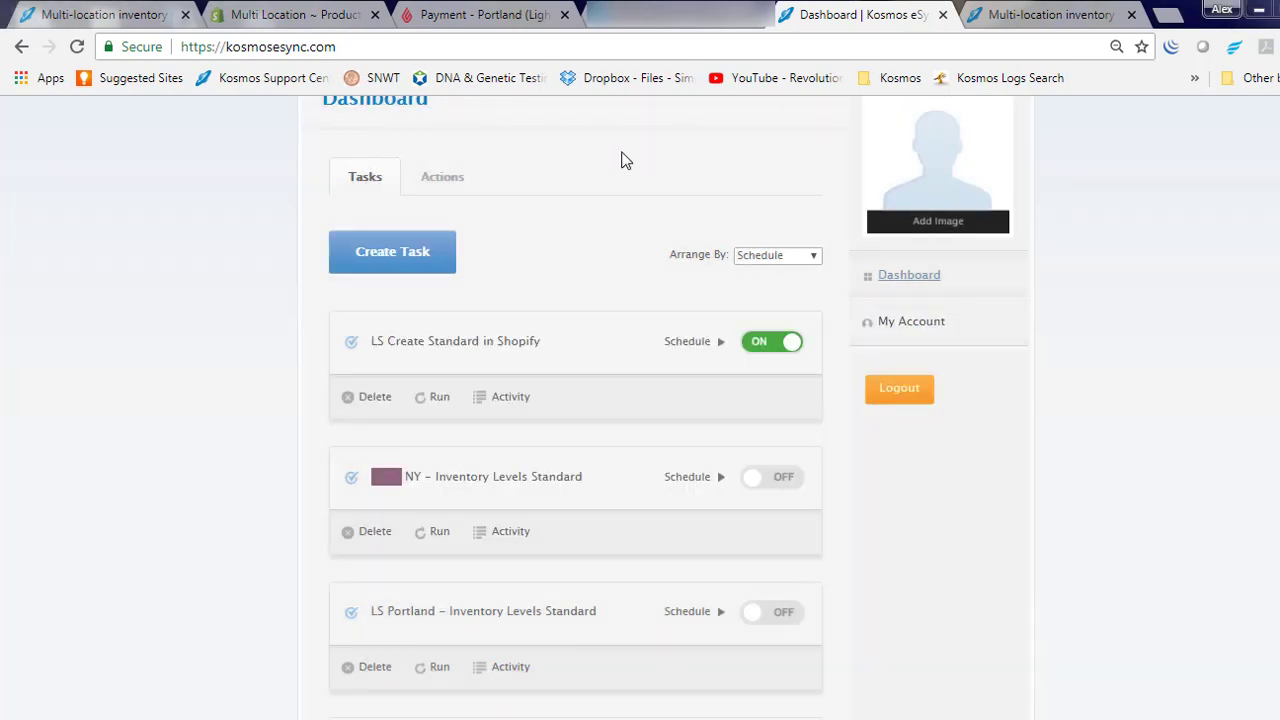
Step: Verify Shopify shows Portland 19, Seattle 16, New York 40 (75 total), then return to Kosmos Central
{"action": "left_click", "coordinate": [290, 16]}
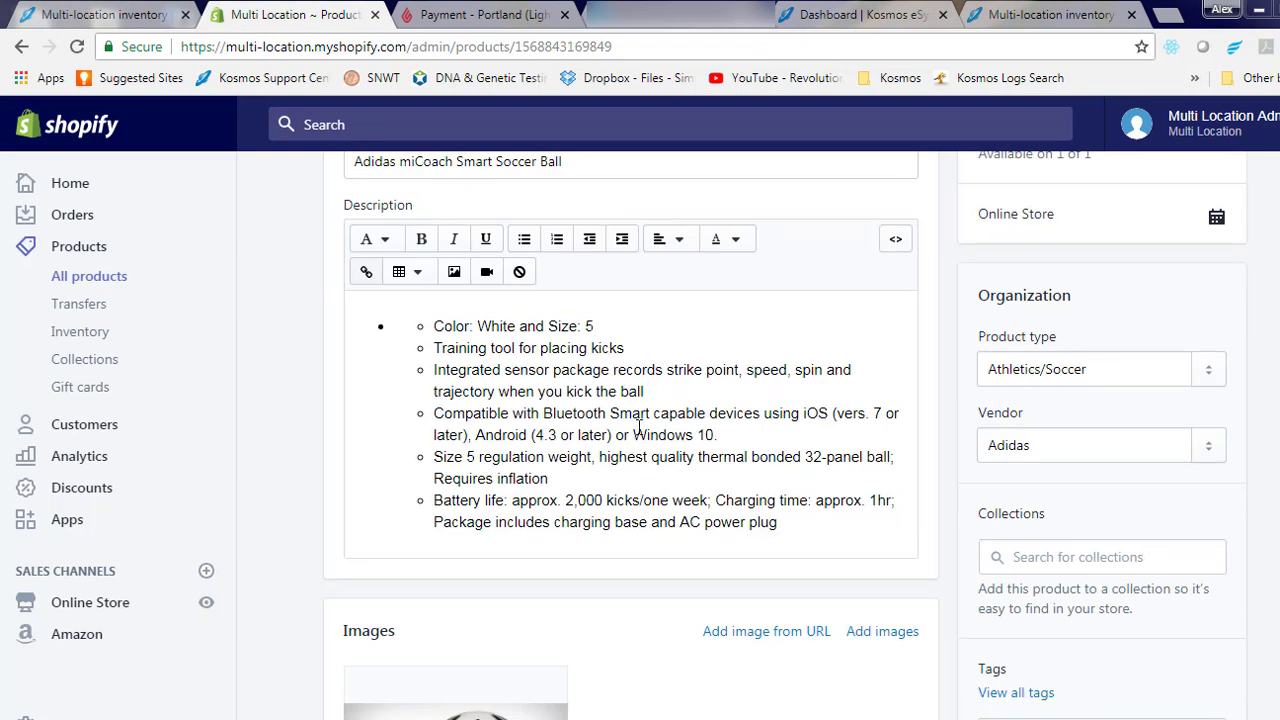
{"action": "scroll", "scroll_direction": "down", "scroll_amount": 3}
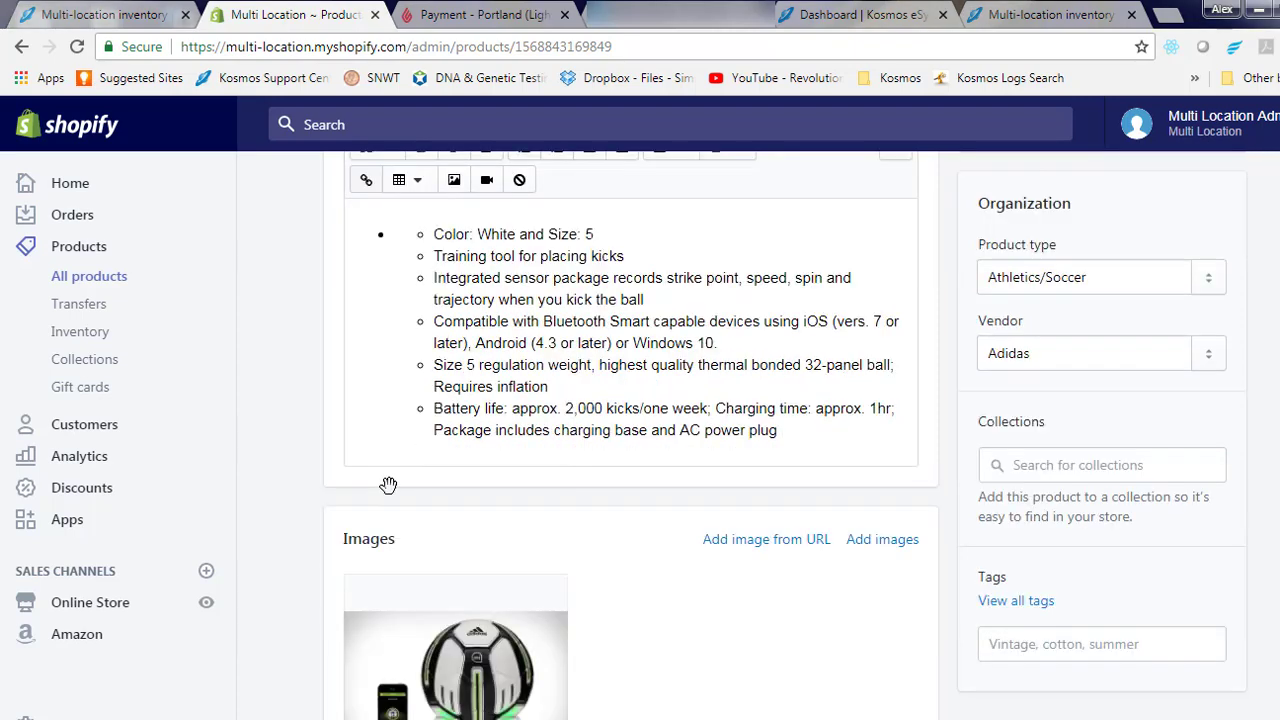
{"action": "scroll", "scroll_direction": "down", "scroll_amount": 3}
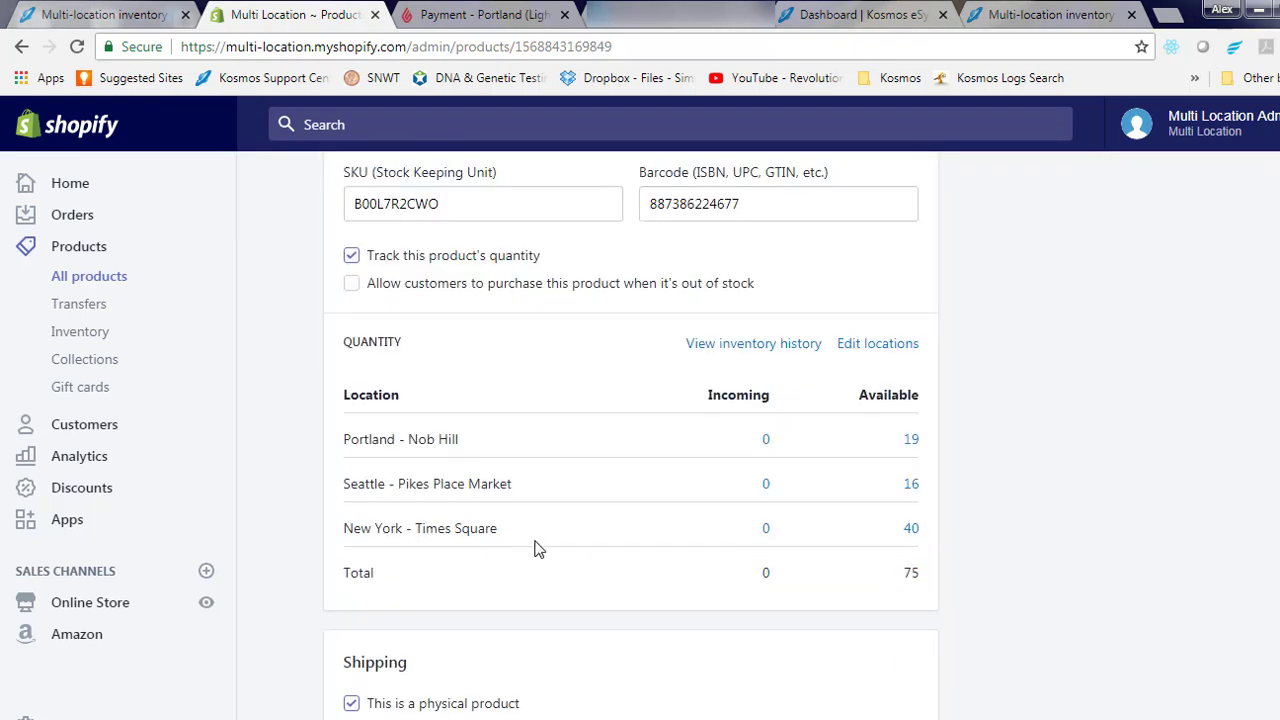
{"action": "scroll", "scroll_direction": "down", "scroll_amount": 3}
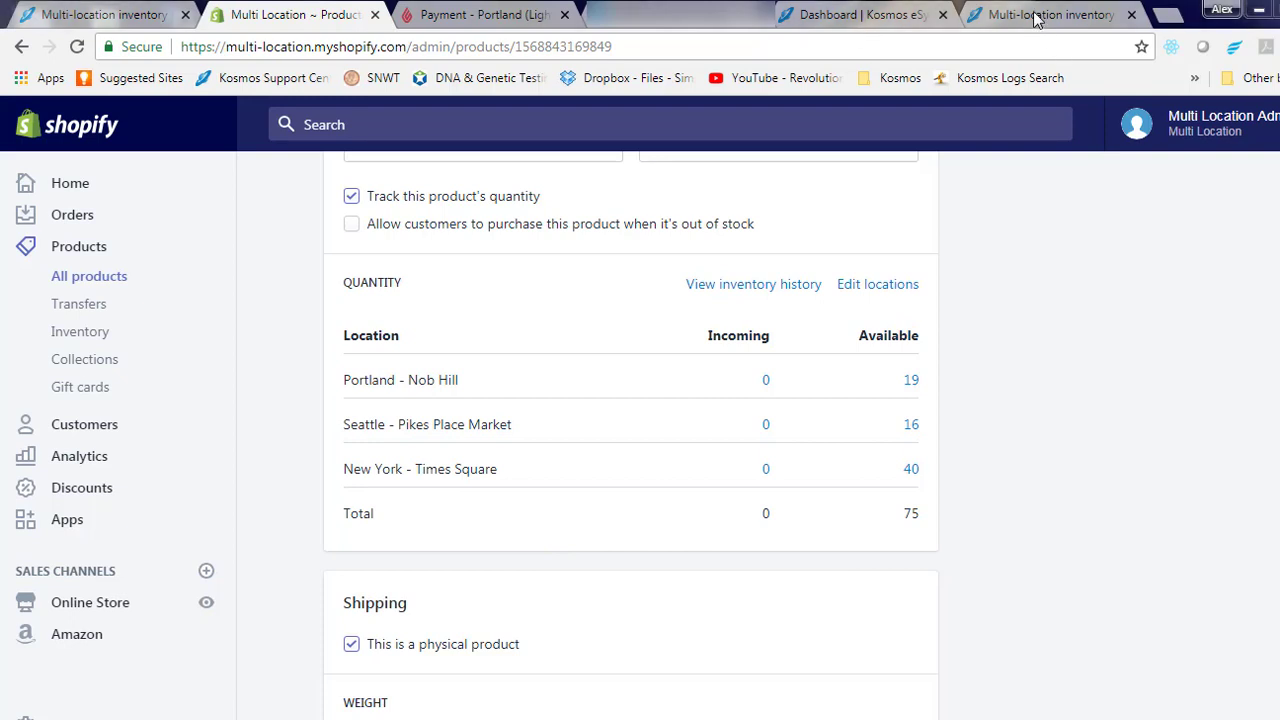
{"action": "left_click", "coordinate": [1050, 17]}
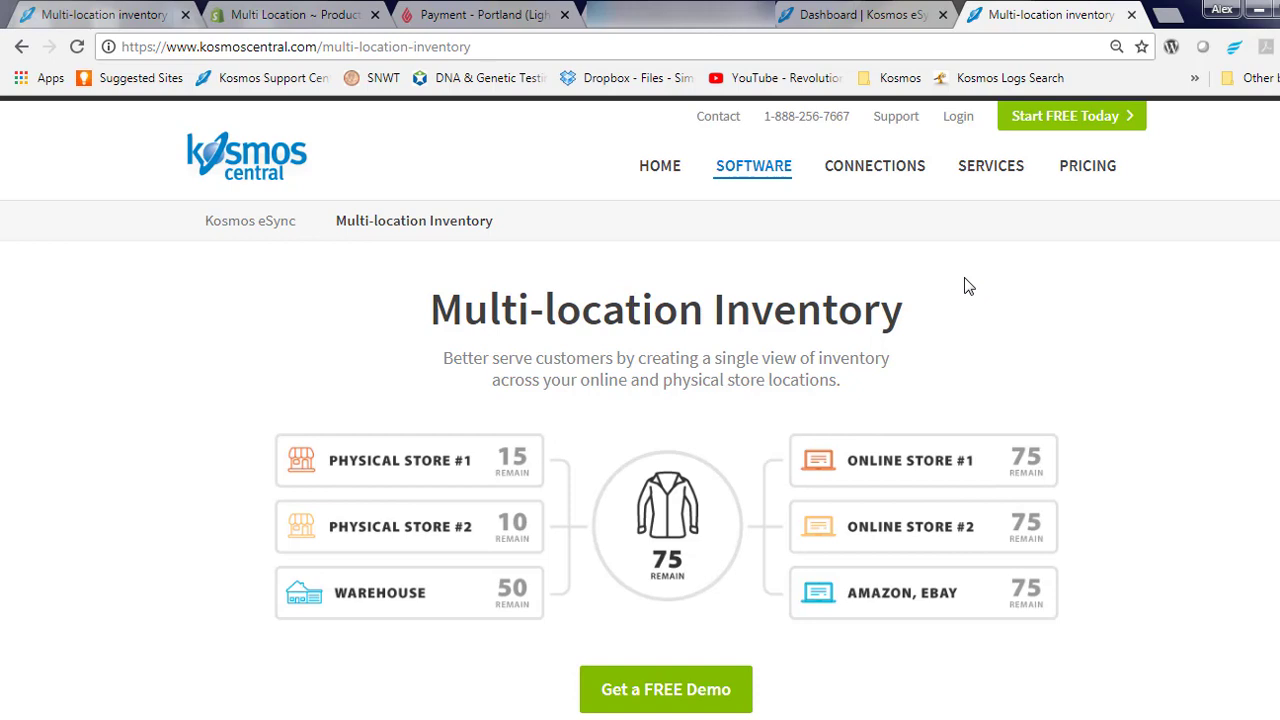